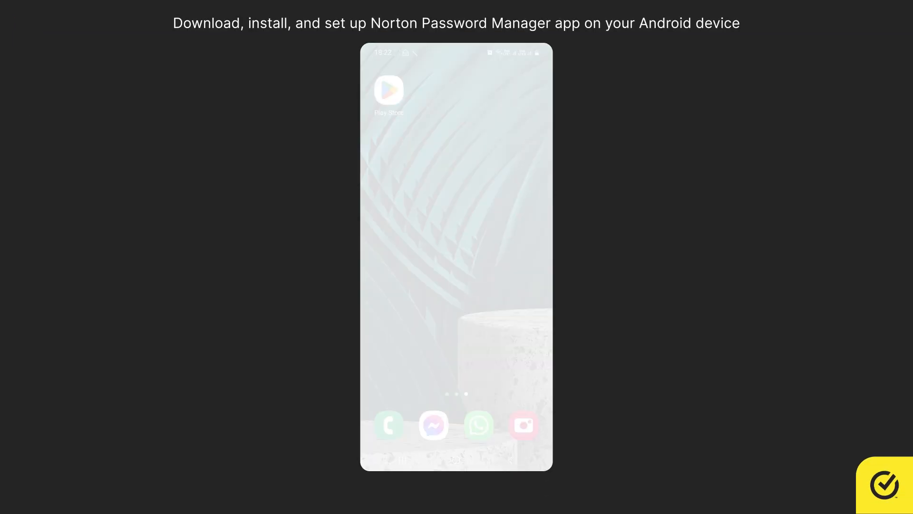
# Step: Search the Play Store for 'norton password manager', install it, and launch the app
pyautogui.click(389, 91)
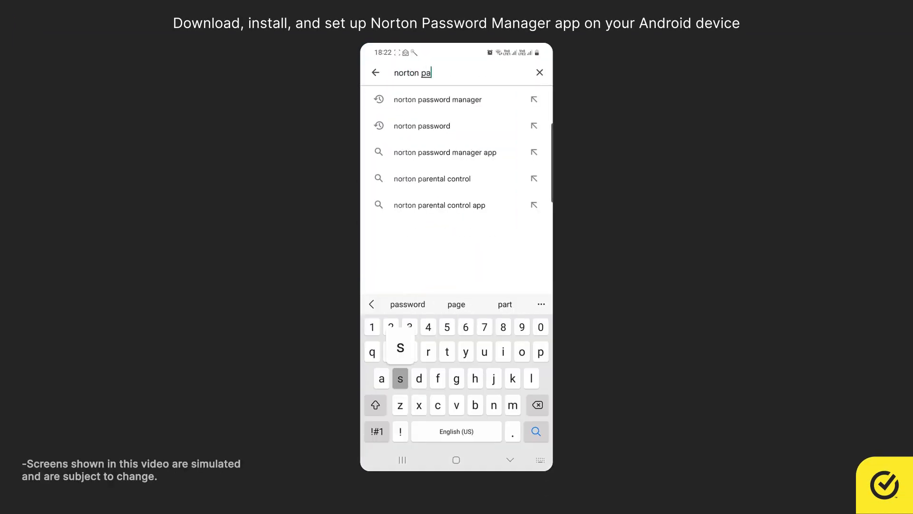
pyautogui.click(436, 99)
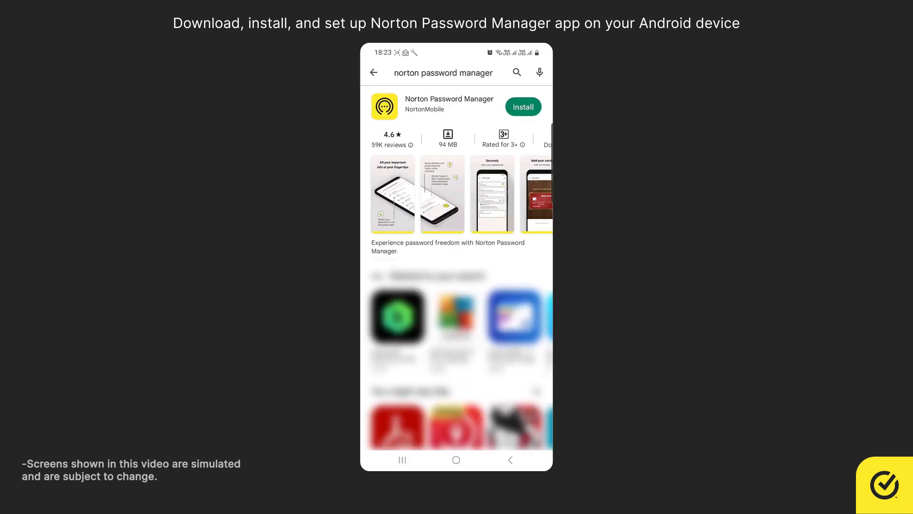
pyautogui.click(522, 106)
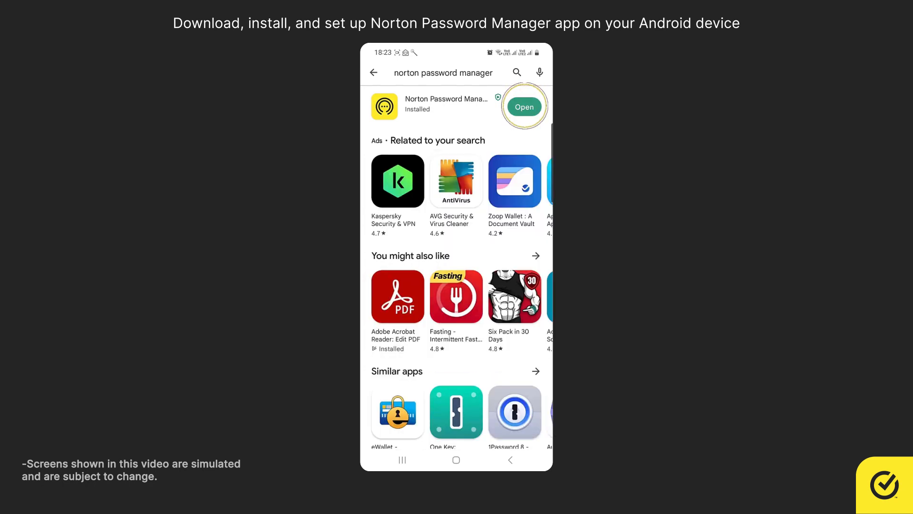
pyautogui.click(523, 107)
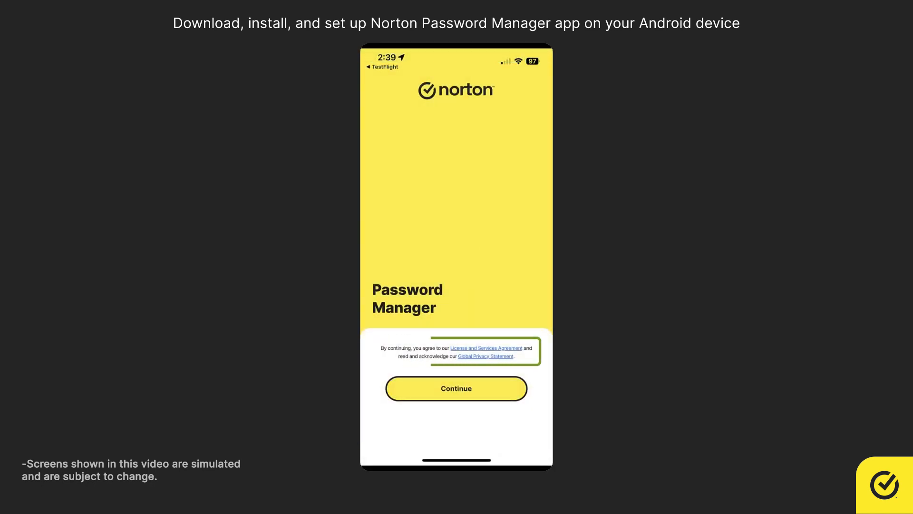
# Step: Accept the license terms and continue past the intro screens to Sign In
pyautogui.click(456, 389)
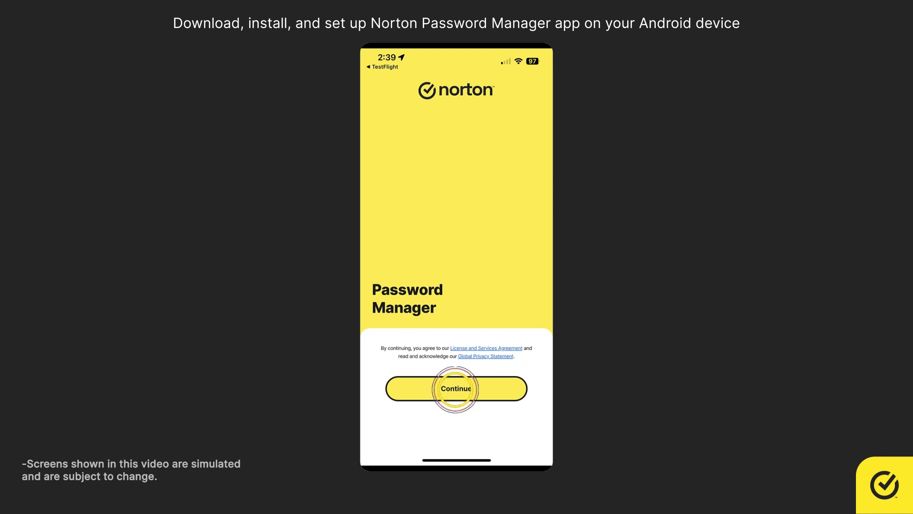
pyautogui.click(456, 388)
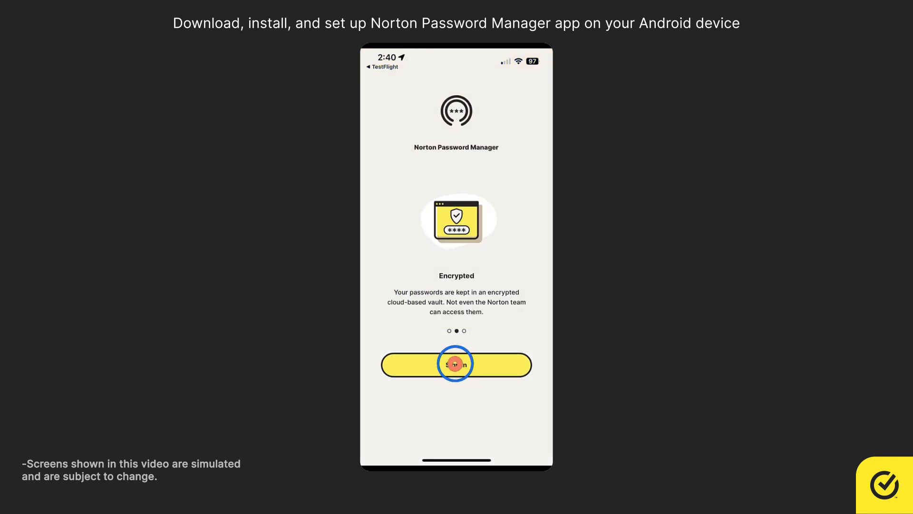
pyautogui.click(456, 364)
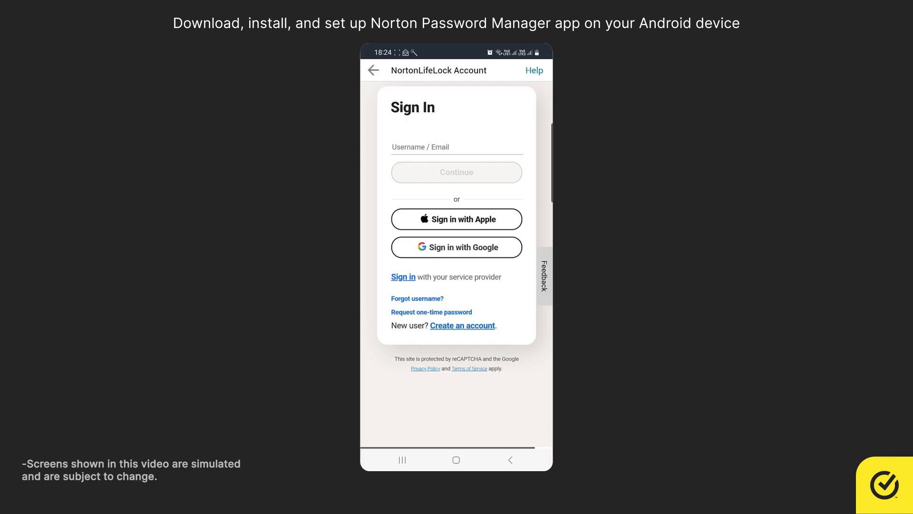
# Step: Enter the NortonLifeLock account email, continue, and enter the account password
pyautogui.click(462, 325)
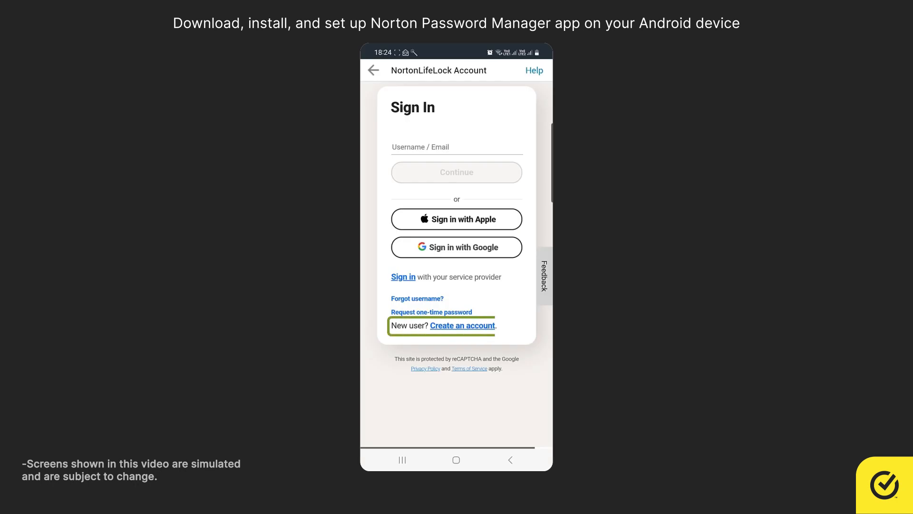
pyautogui.click(457, 147)
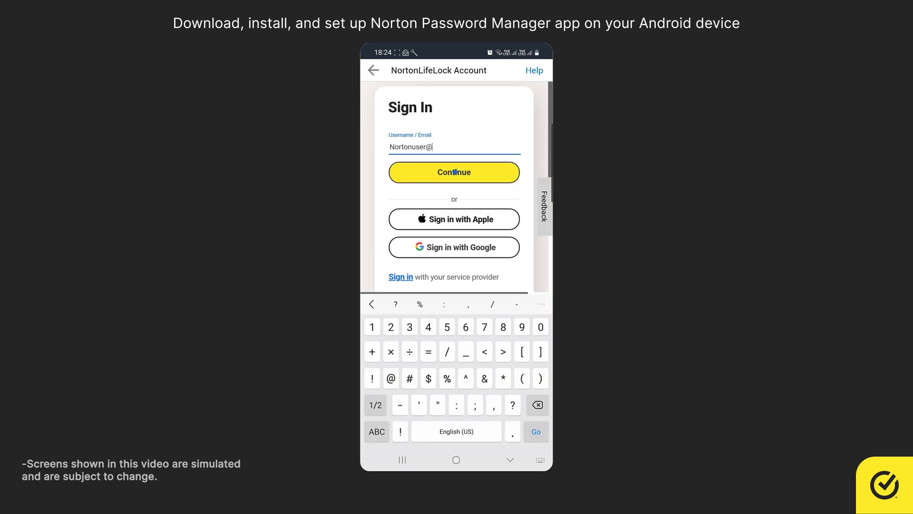
pyautogui.click(454, 172)
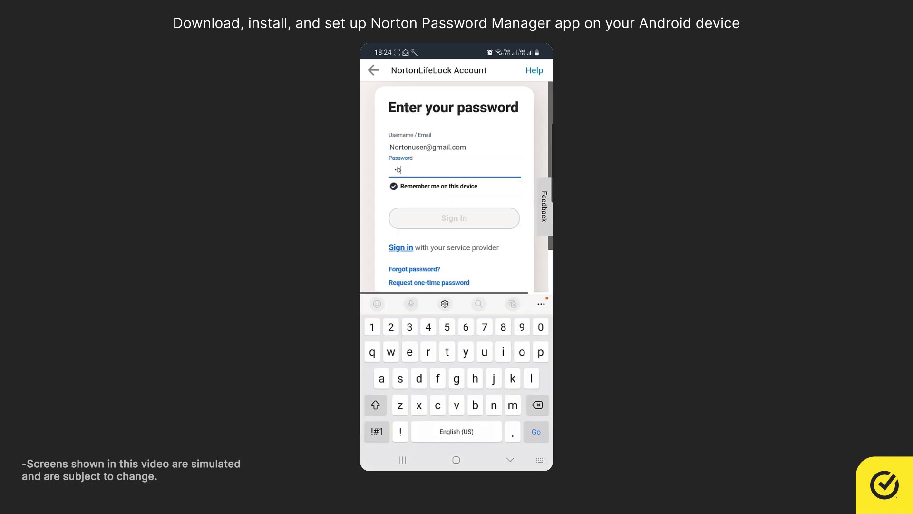
pyautogui.click(454, 218)
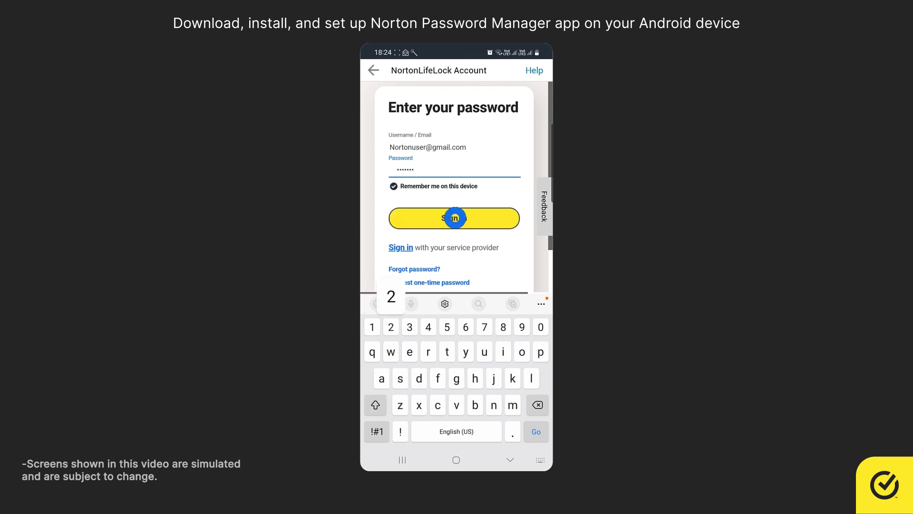
# Step: Submit the Norton sign-in and begin creating the vault password
pyautogui.click(455, 218)
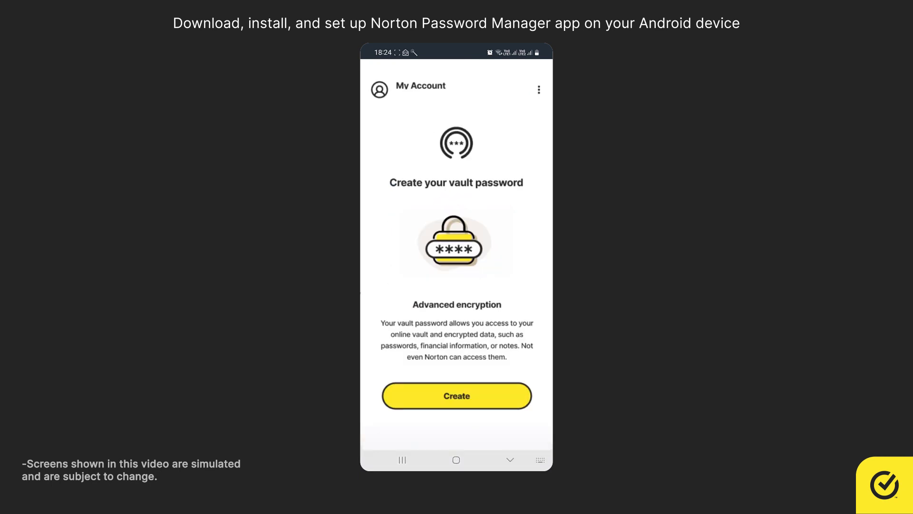
pyautogui.click(456, 395)
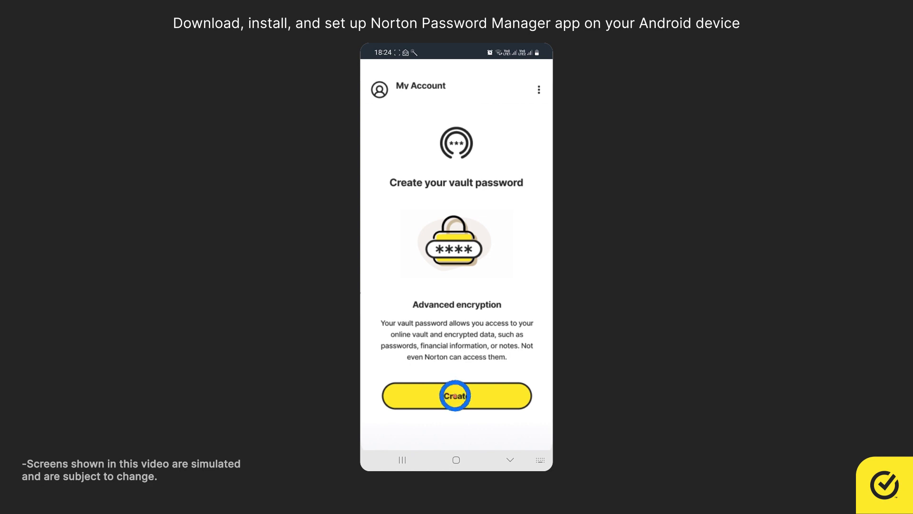
pyautogui.click(457, 396)
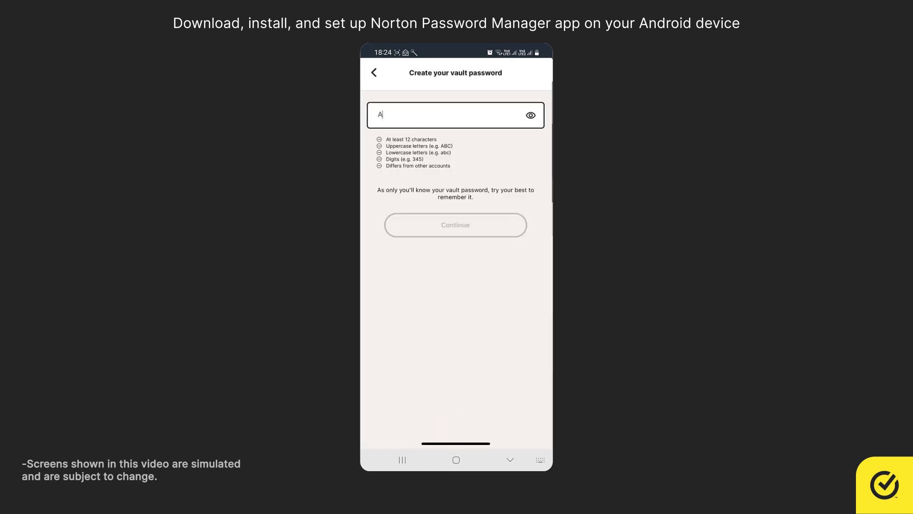
# Step: Enter and confirm the vault password, add hint 'ABC13dig', acknowledge no recovery, and create it
pyautogui.write('@')
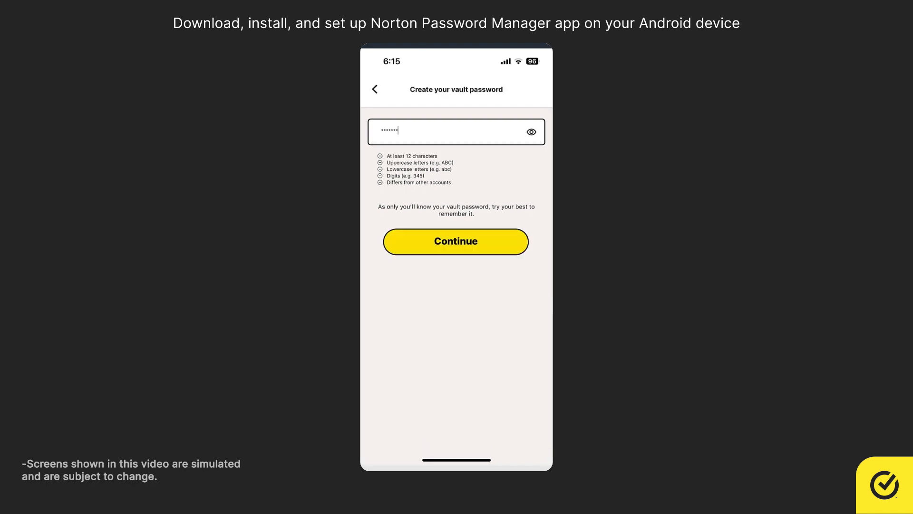
pyautogui.write('•')
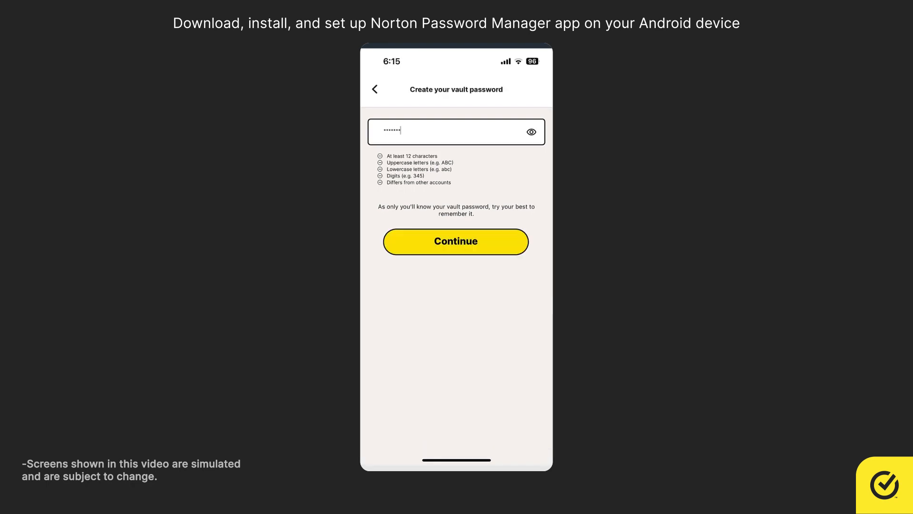
pyautogui.click(456, 242)
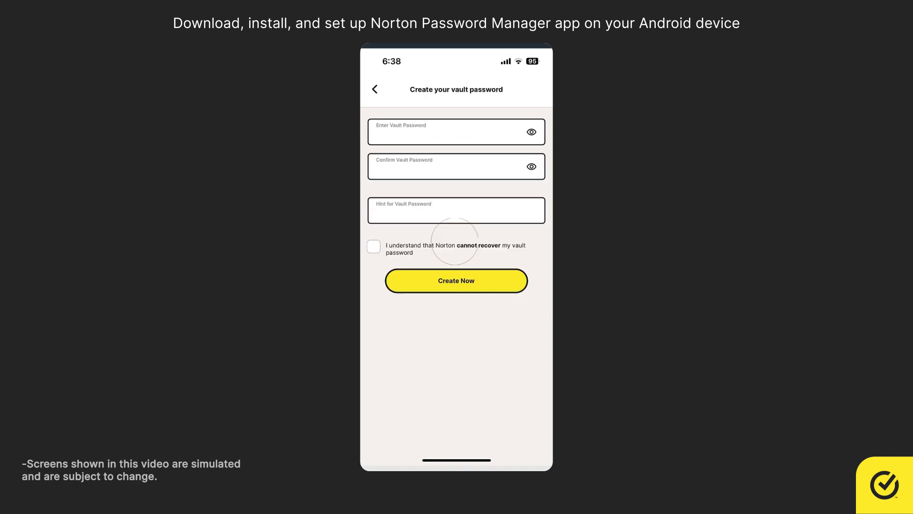
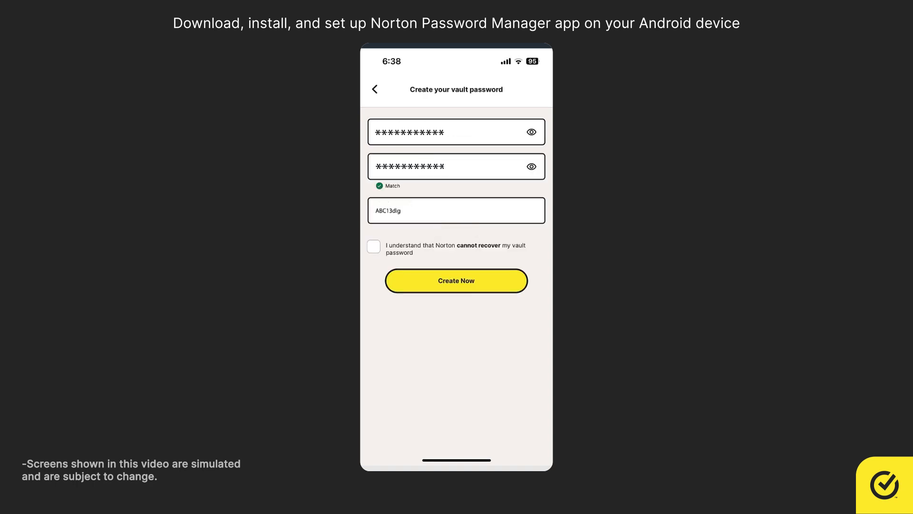
pyautogui.click(373, 247)
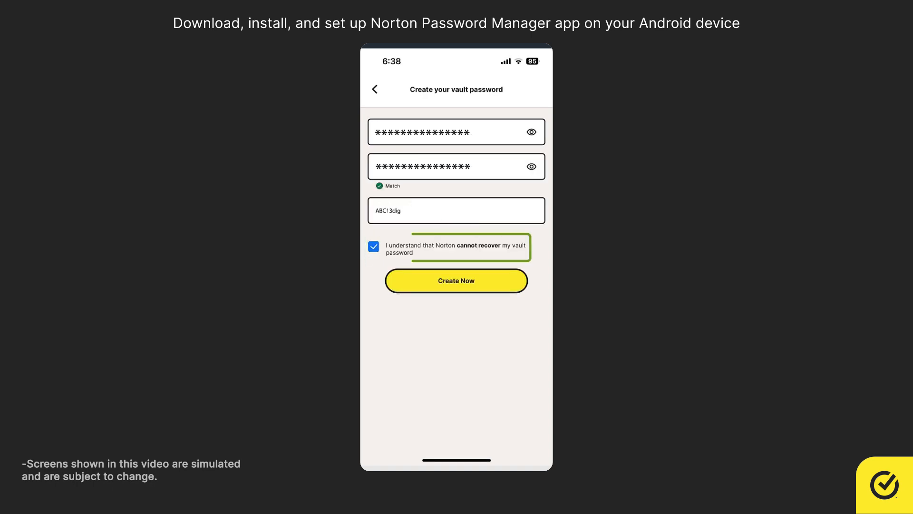
pyautogui.click(456, 280)
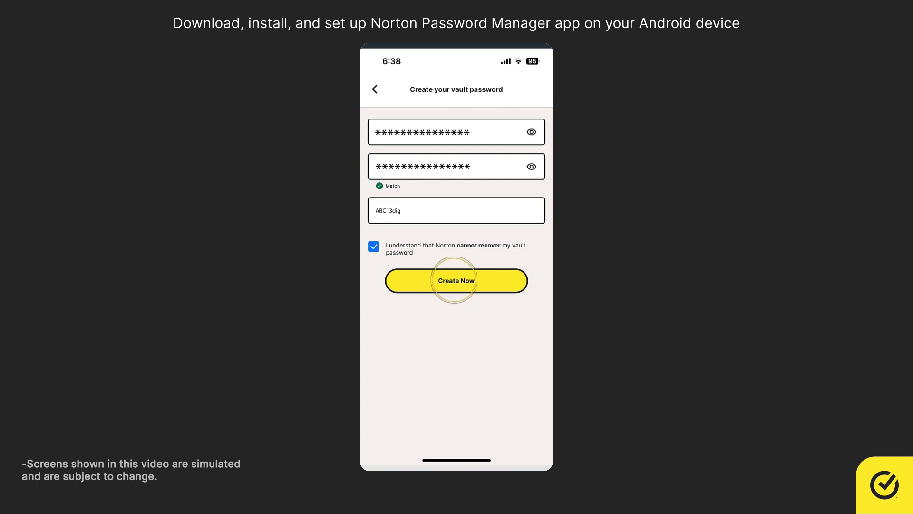
pyautogui.click(457, 280)
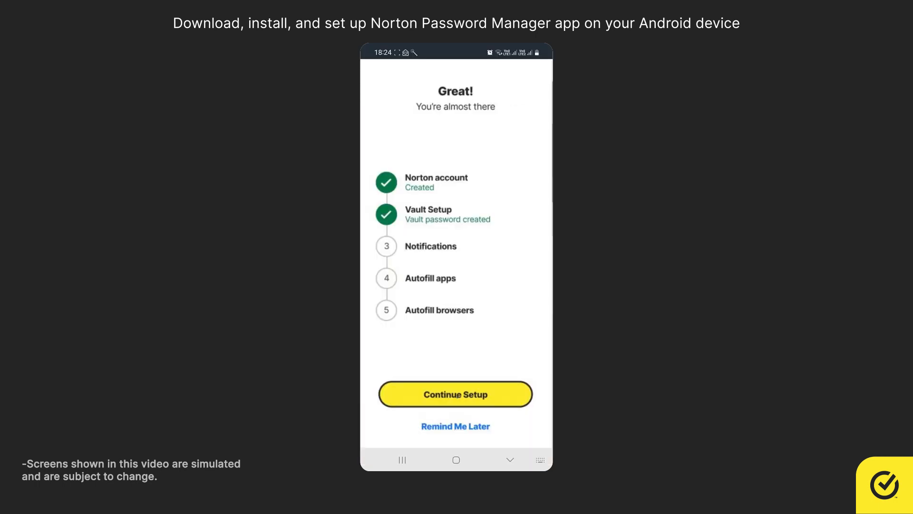
# Step: Continue setup and allow Norton Password Manager to send notifications
pyautogui.click(455, 394)
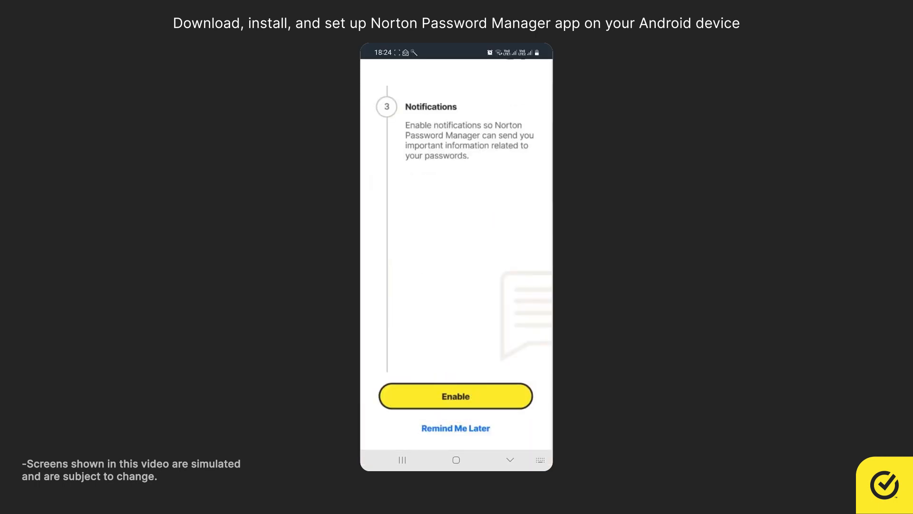
pyautogui.click(456, 397)
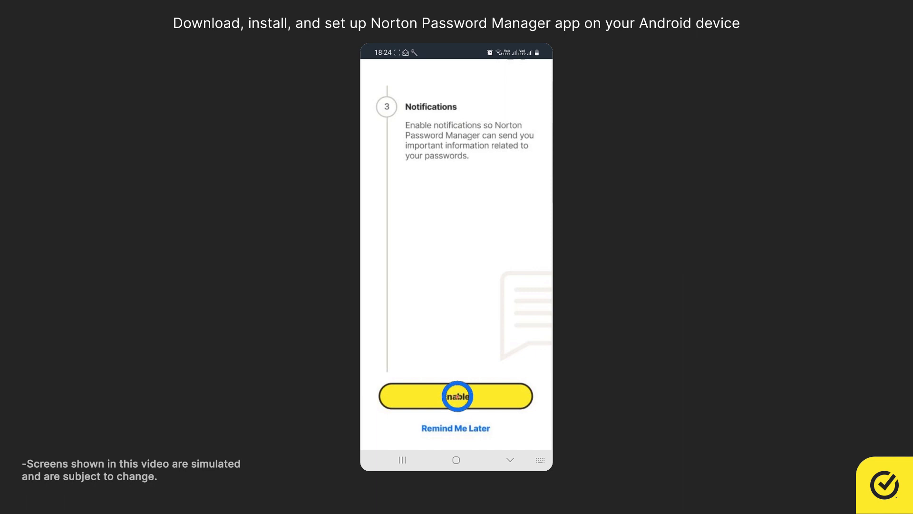
pyautogui.click(456, 395)
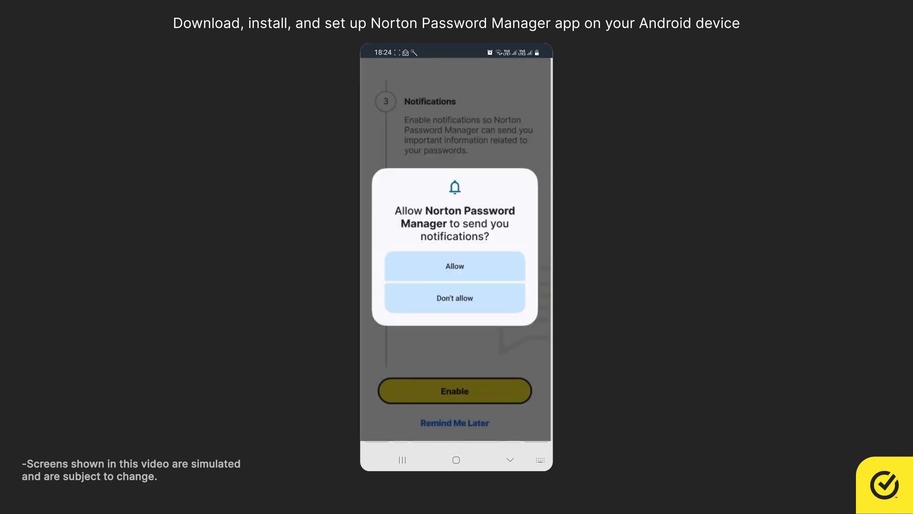
pyautogui.click(455, 266)
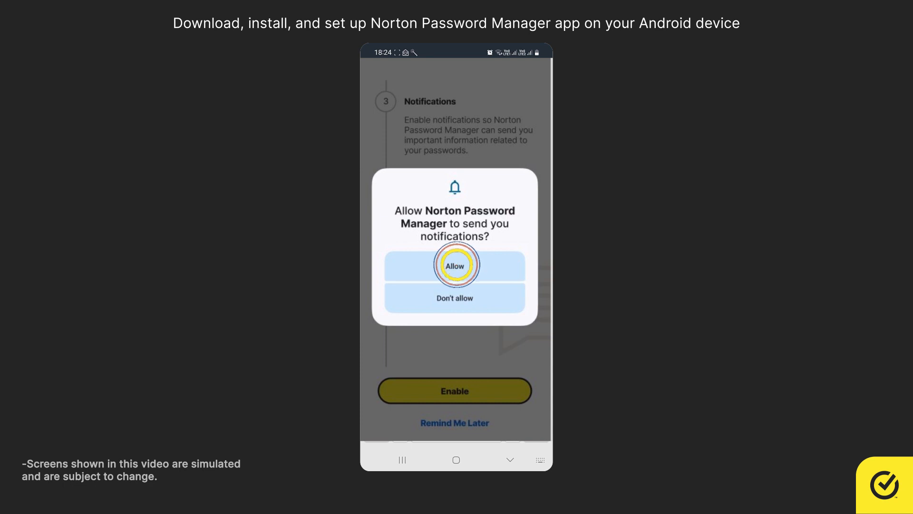
pyautogui.click(454, 266)
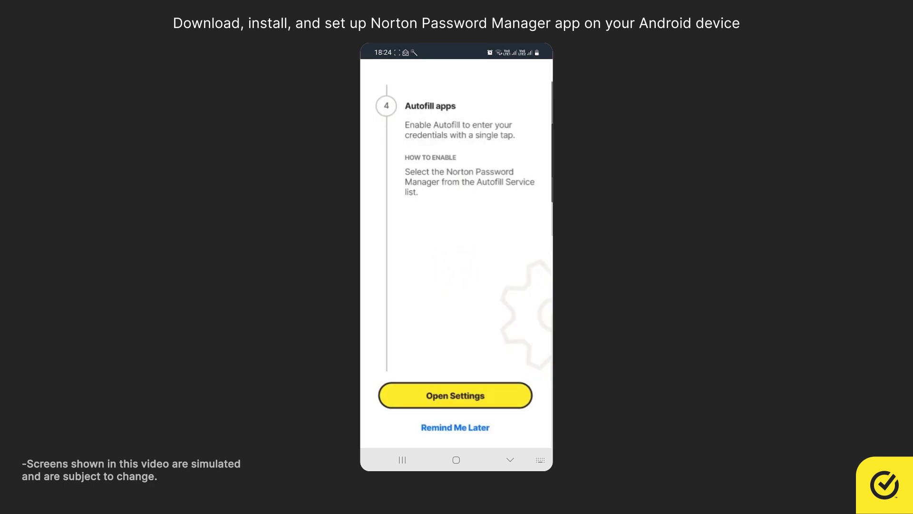
pyautogui.click(455, 395)
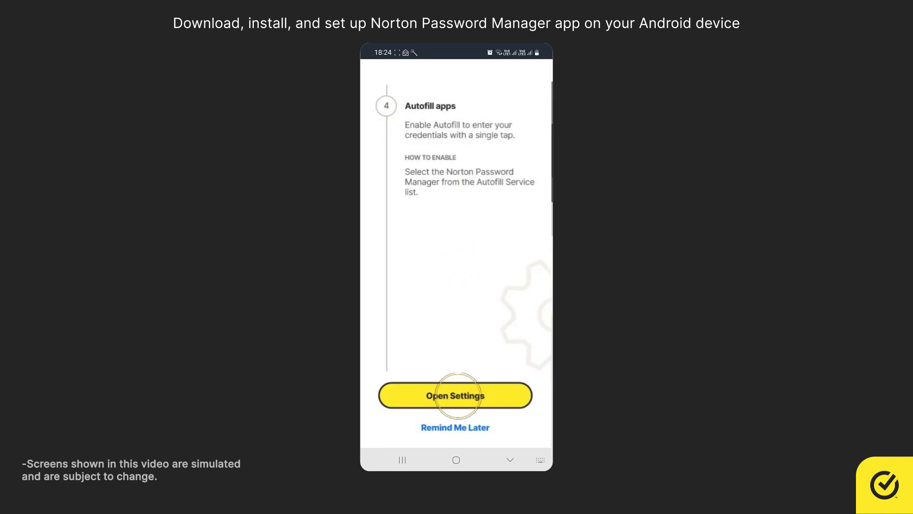
# Step: Set Norton Password Manager as the Android autofill service and turn on browser autofill
pyautogui.click(455, 395)
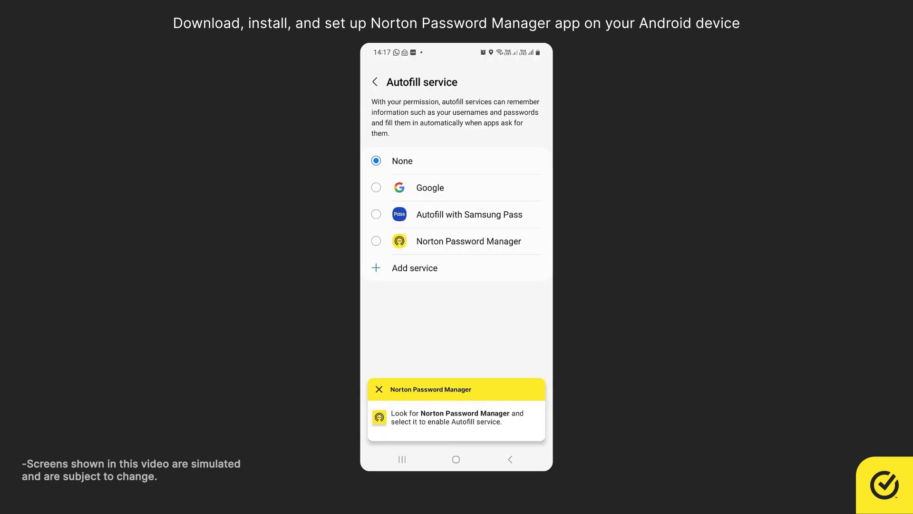
pyautogui.click(376, 241)
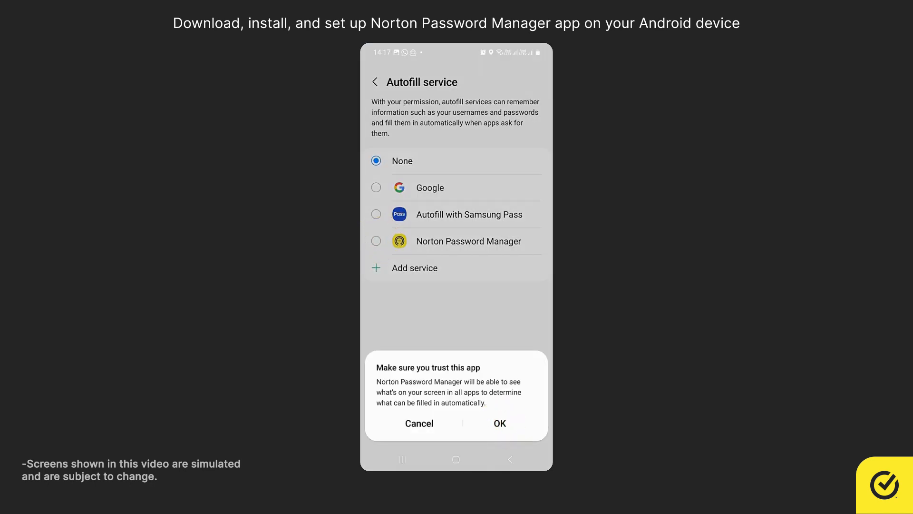
pyautogui.click(499, 423)
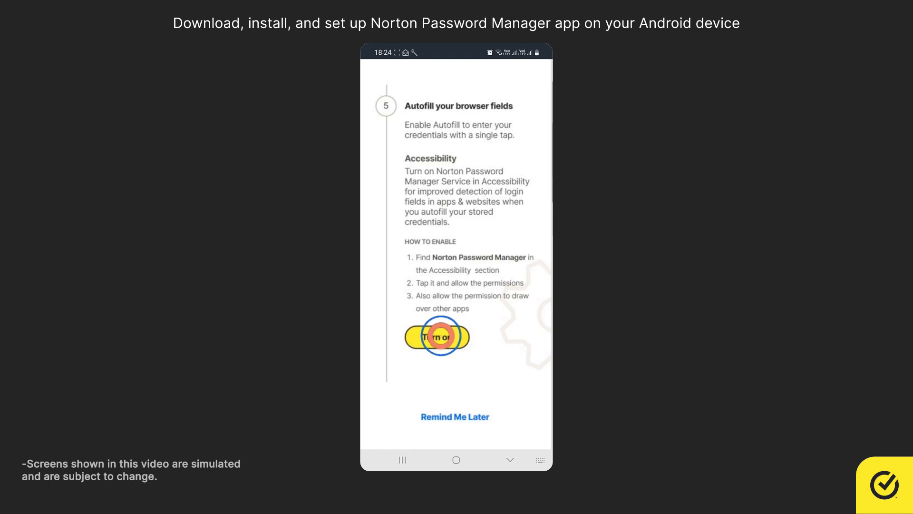
pyautogui.click(437, 337)
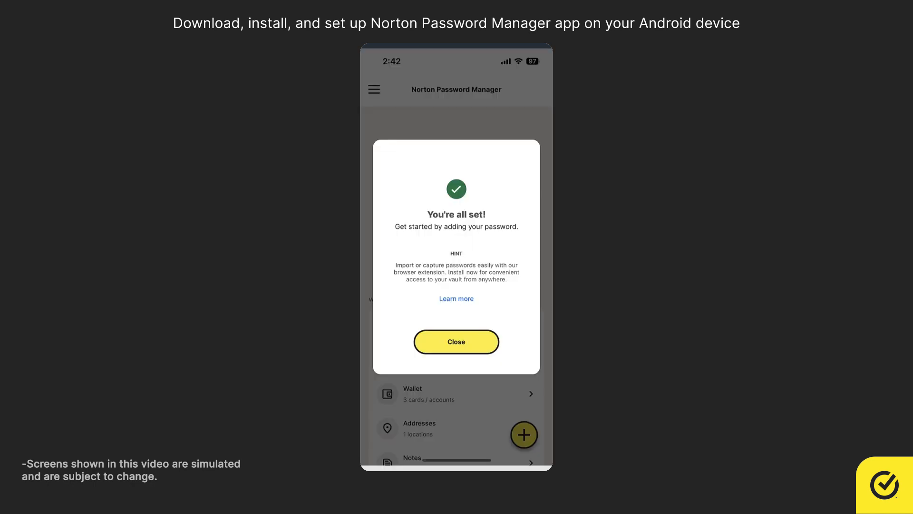
# Step: Close the 'You're all set!' dialog to reveal the empty vault home
pyautogui.click(456, 341)
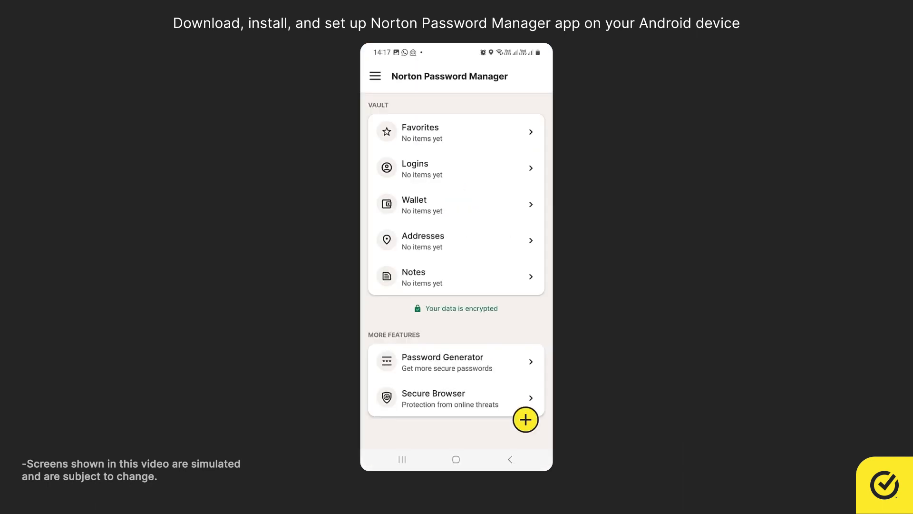